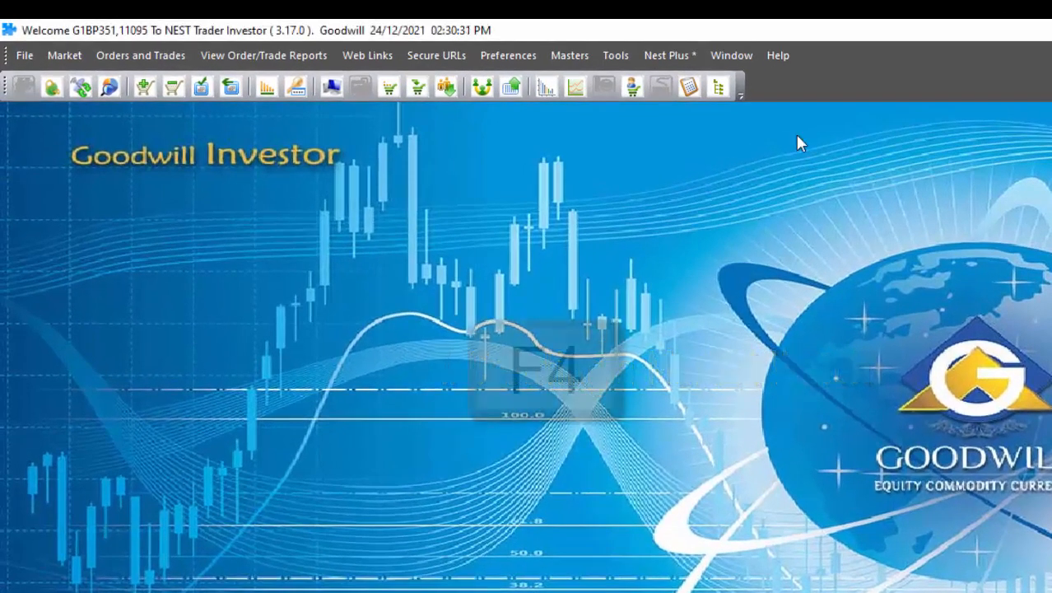
Try F4 for the market watch profile, then bring up the Market menu functions
key(F4)
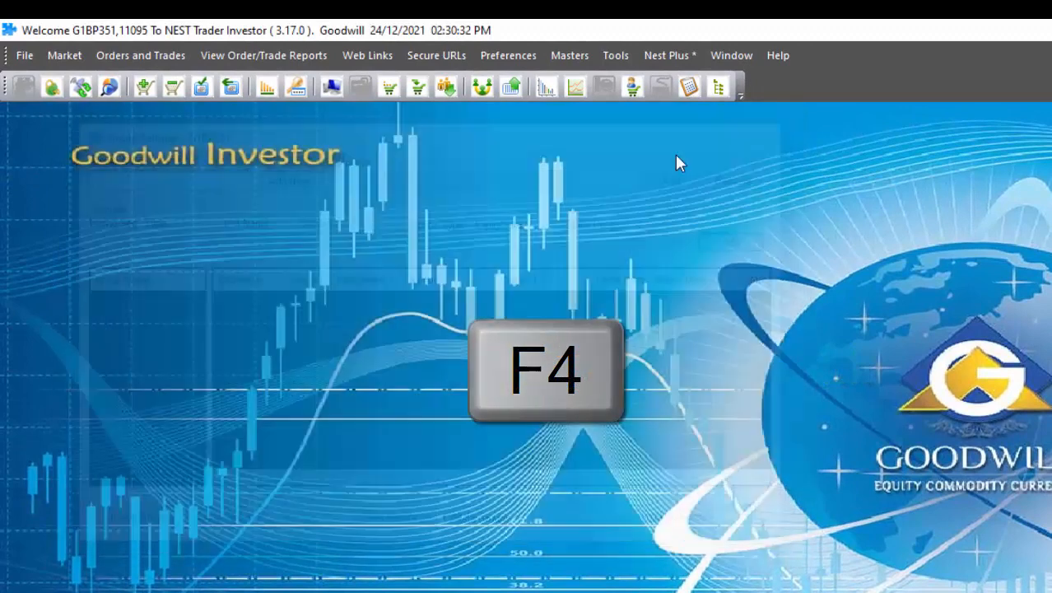
click(64, 56)
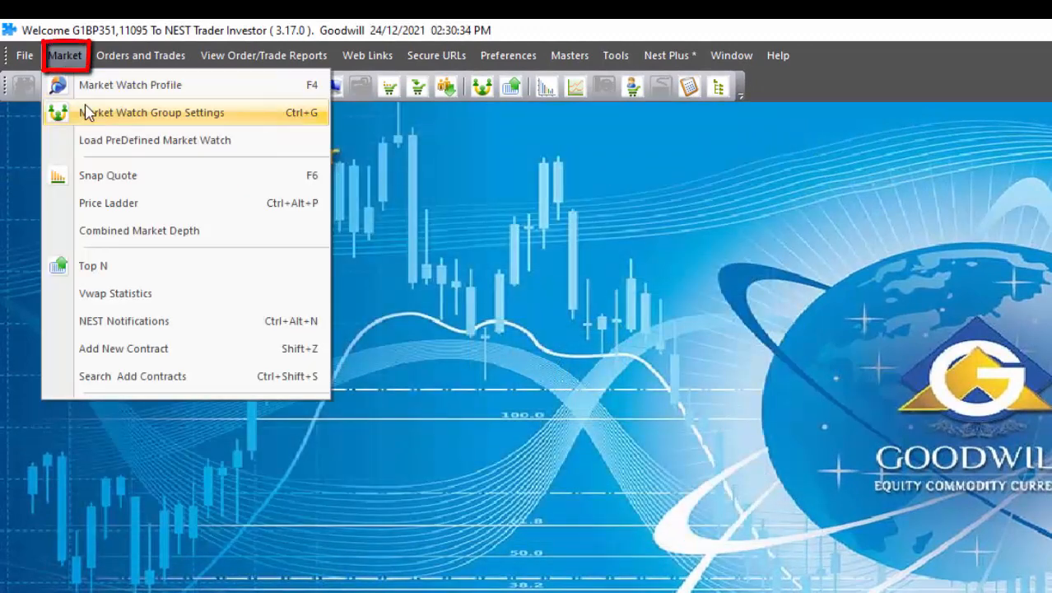
mouse_move(130, 86)
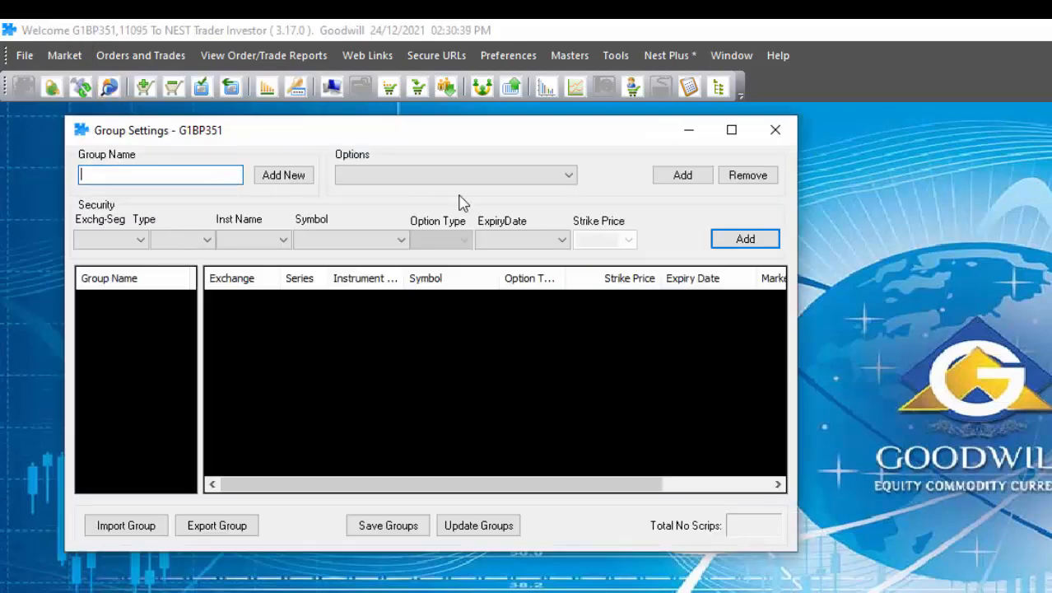
mouse_move(1030, 191)
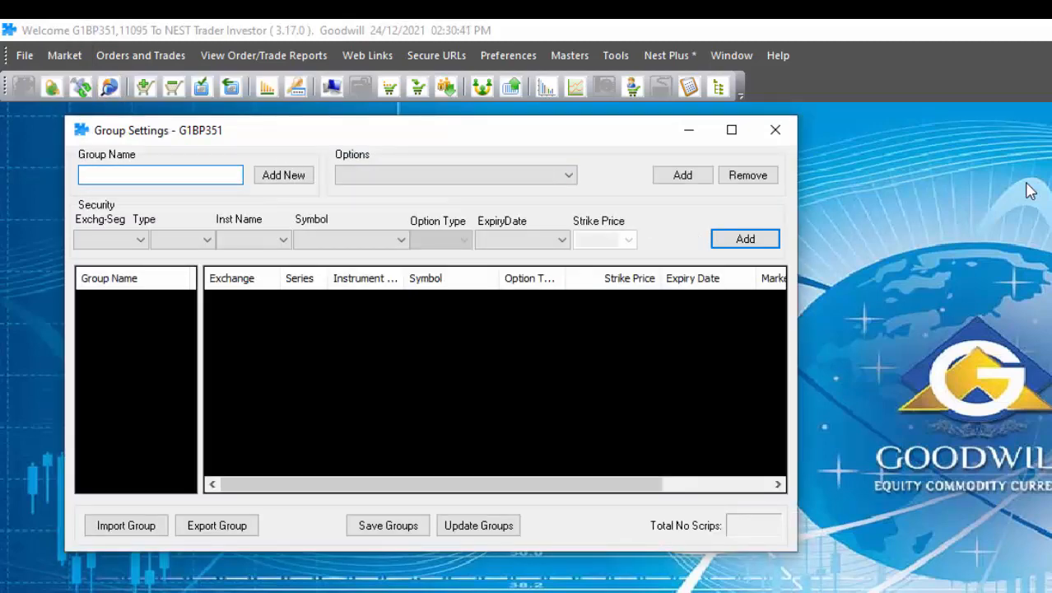
Add a new market watch group named 'Test' in Group Settings
text(Test)
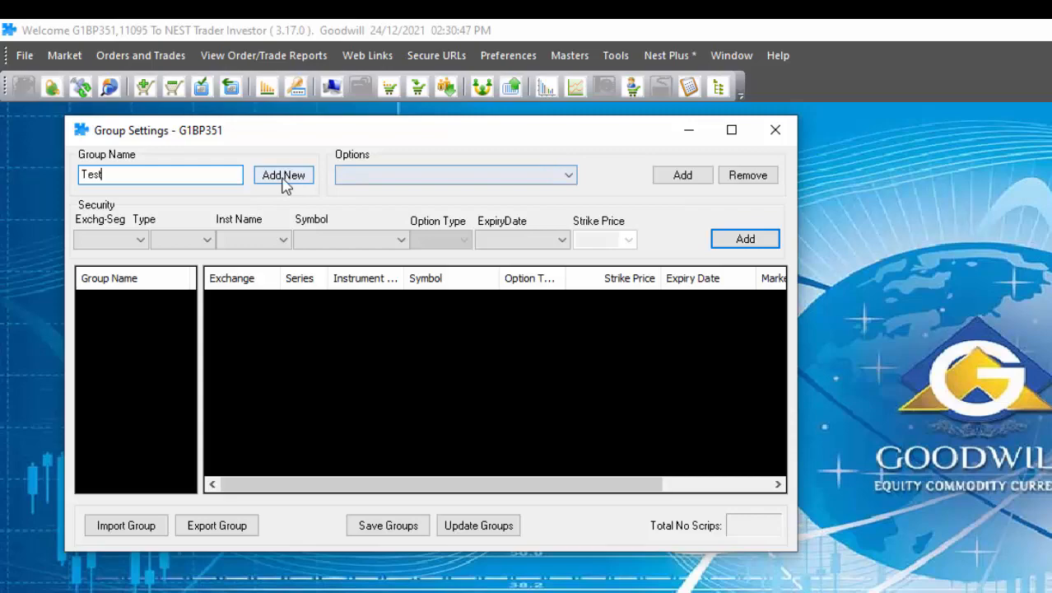
click(283, 175)
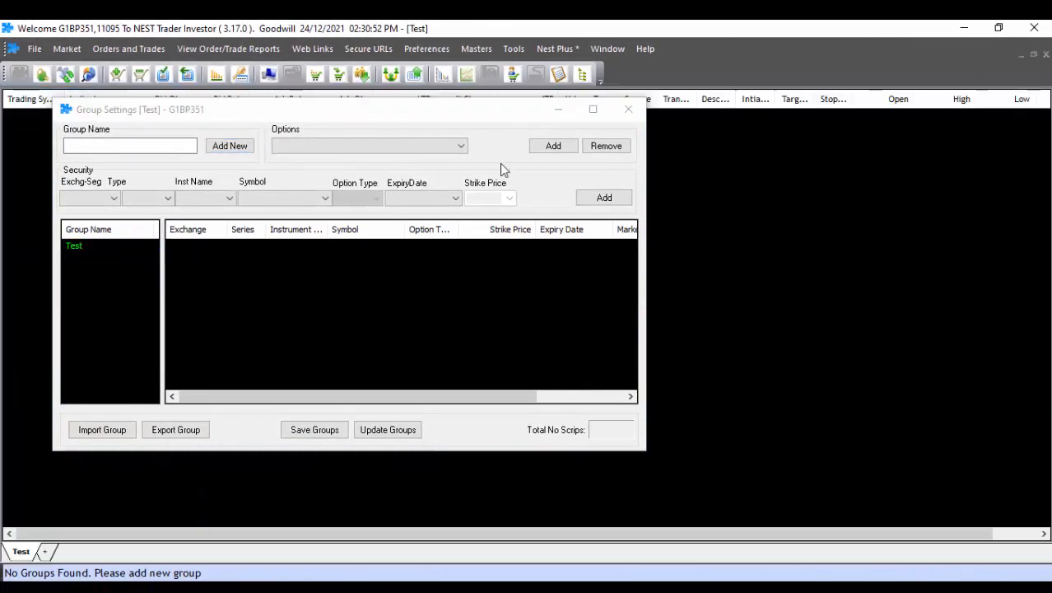
Close Group Settings and bring up the Column Profile via Reposition Columns on the Test watch
click(629, 109)
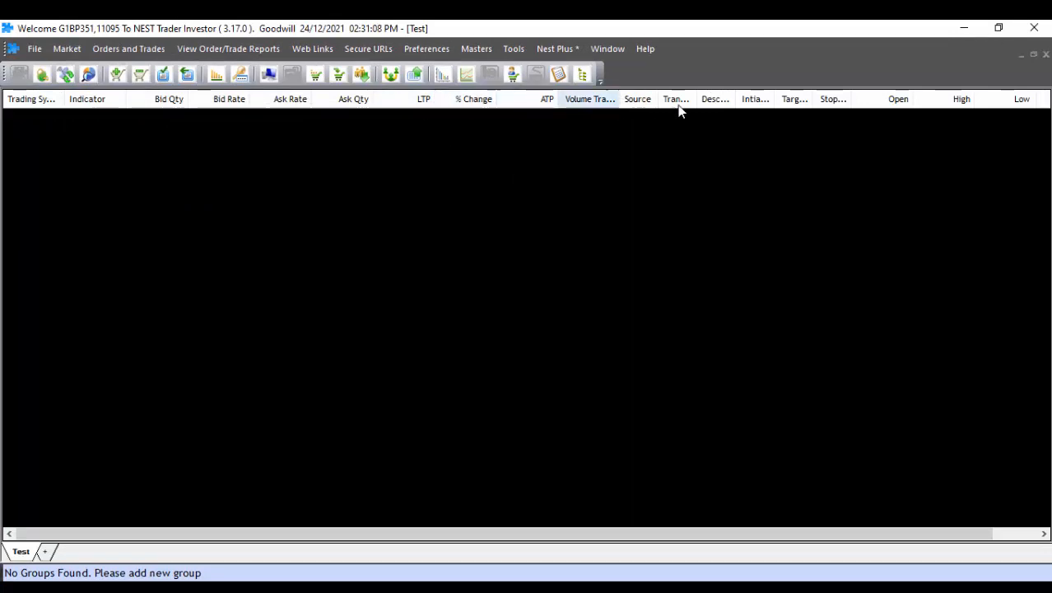
right_click(897, 99)
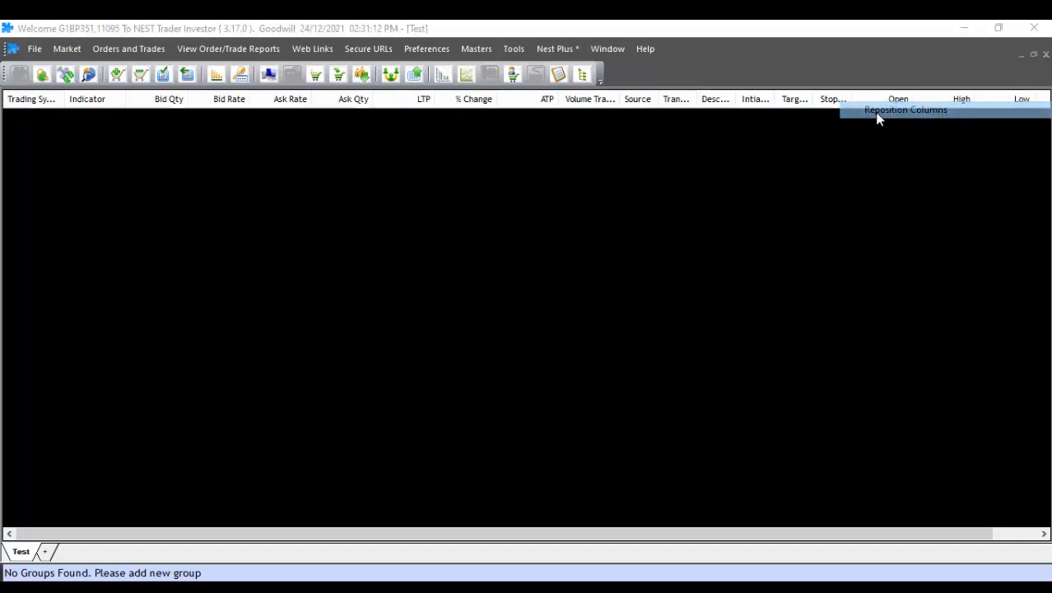
click(905, 109)
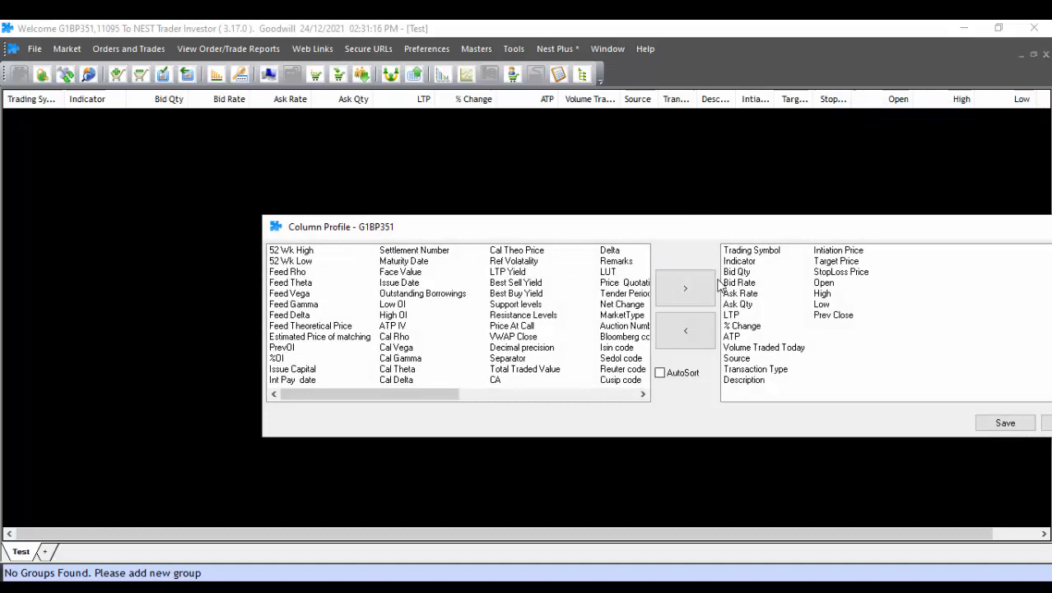
mouse_move(866, 313)
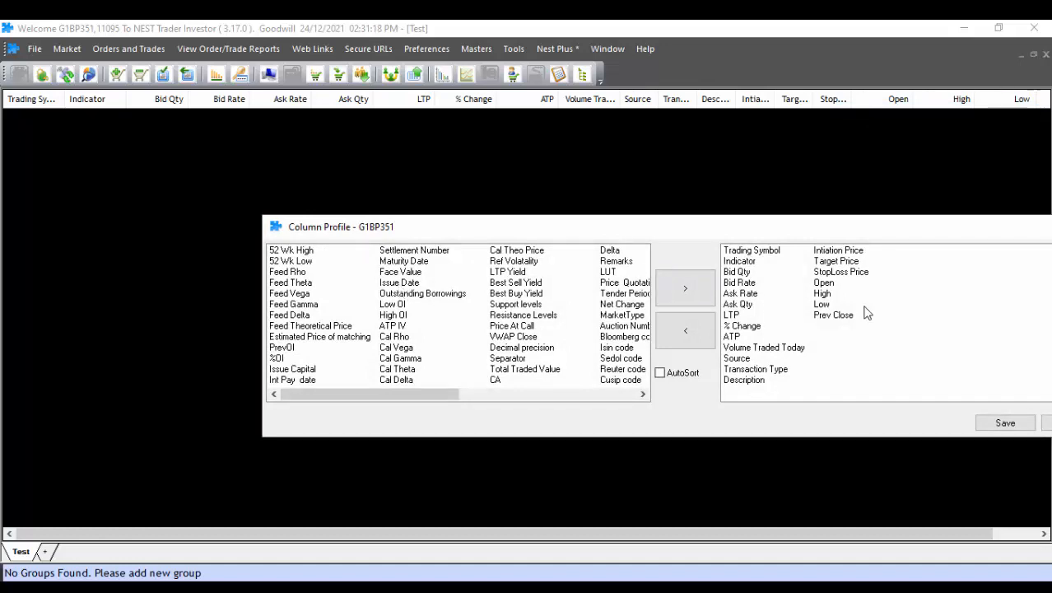
mouse_move(887, 230)
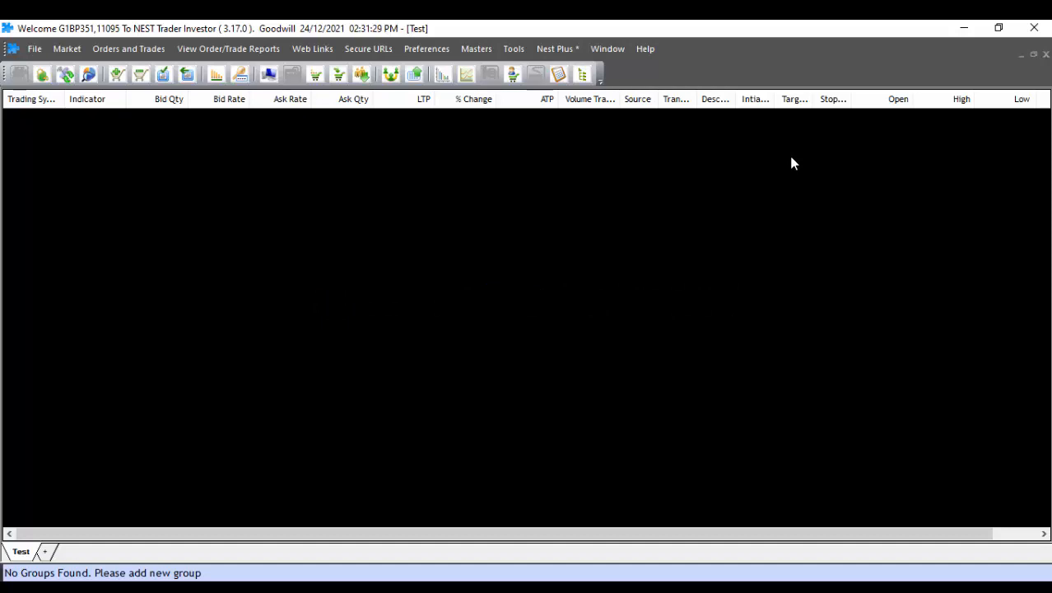
Show the Scrips Bar above the Test market watch with Ctrl+S
key(ctrl+s)
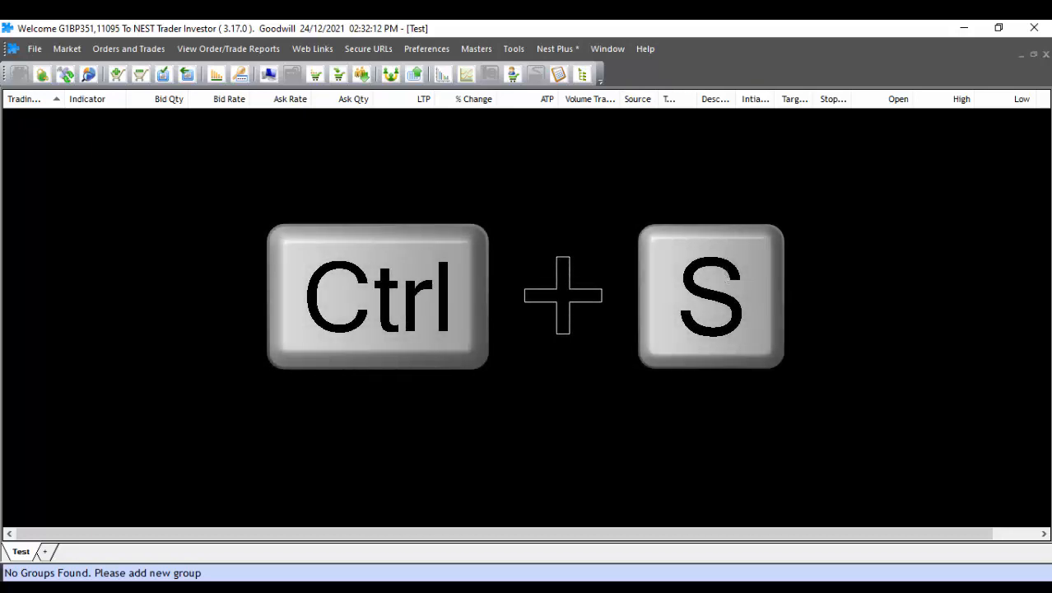
key(ctrl+s)
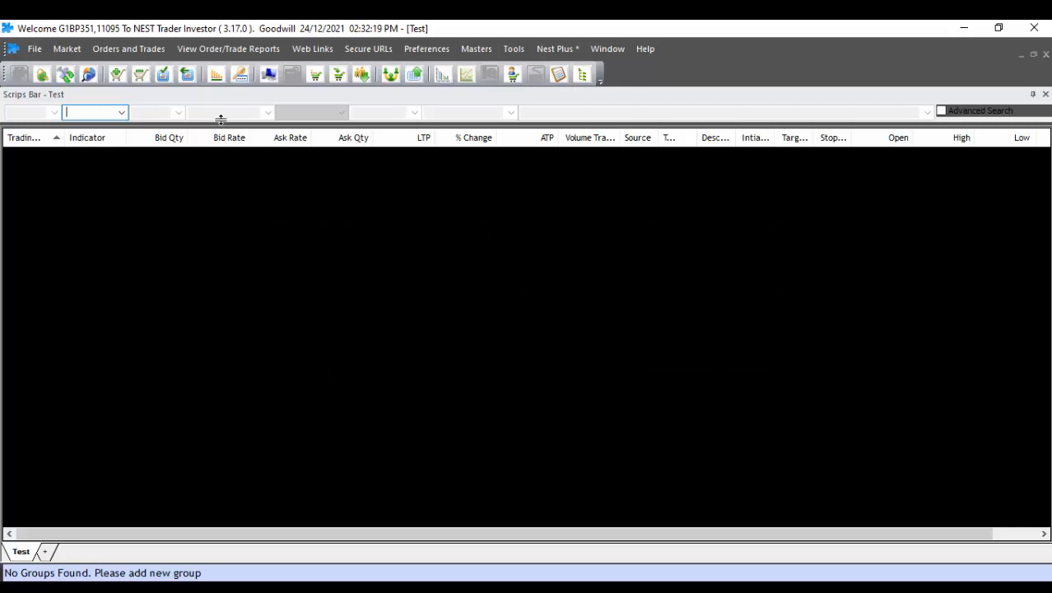
Add the NFO OPTIDX NIFTY 16900 CE, expiry 30Dec2021, to the Test watch
click(122, 112)
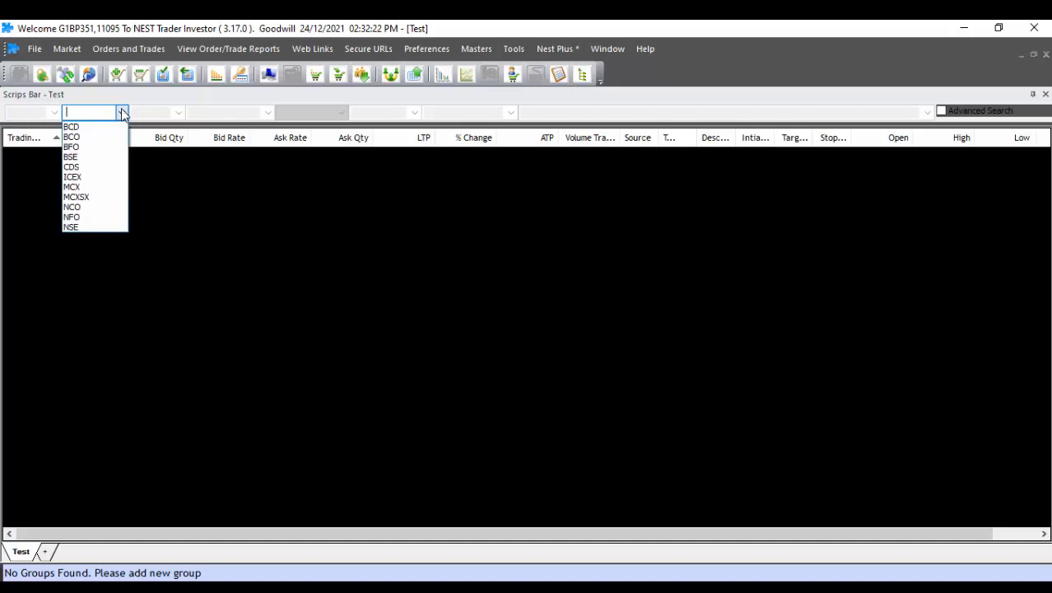
mouse_move(91, 217)
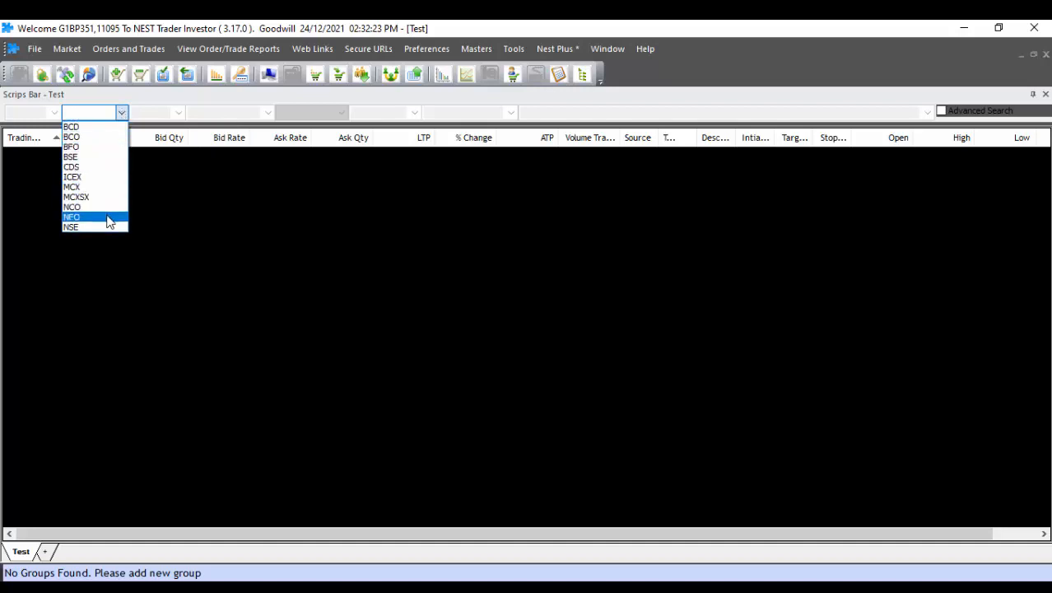
click(73, 218)
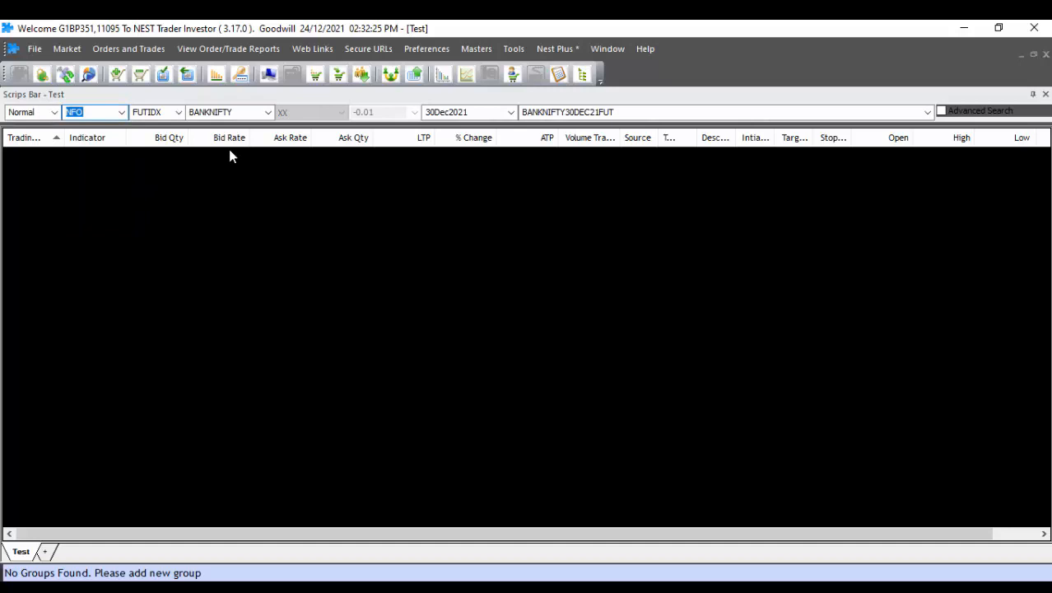
click(178, 111)
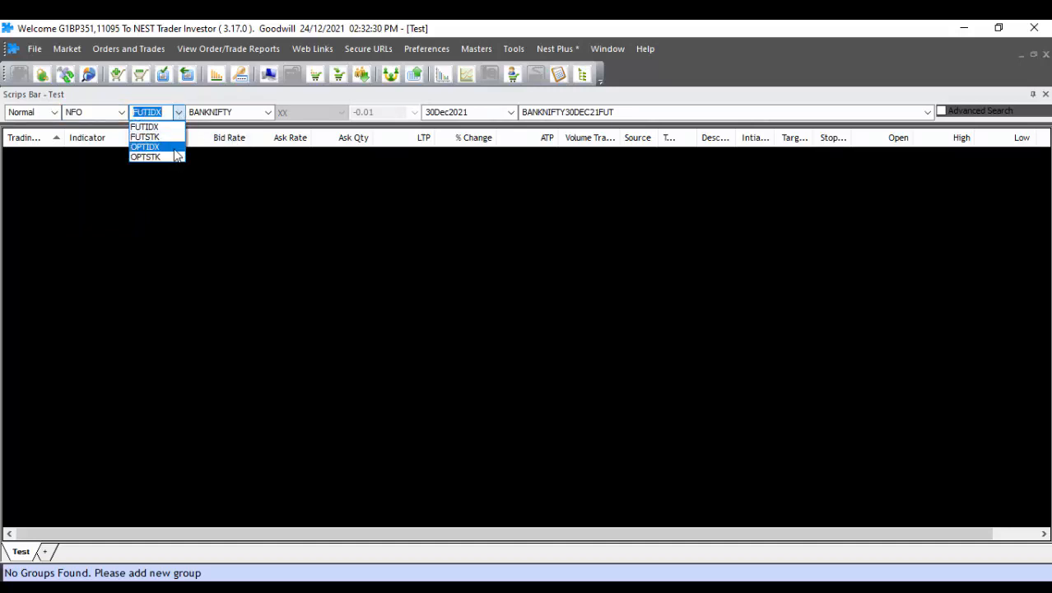
click(145, 147)
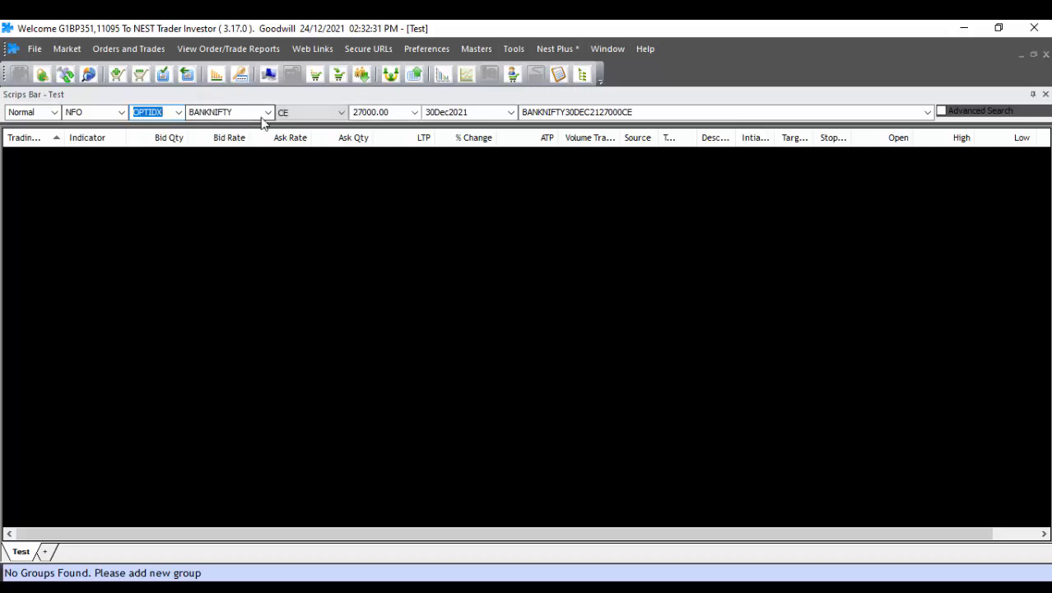
click(267, 111)
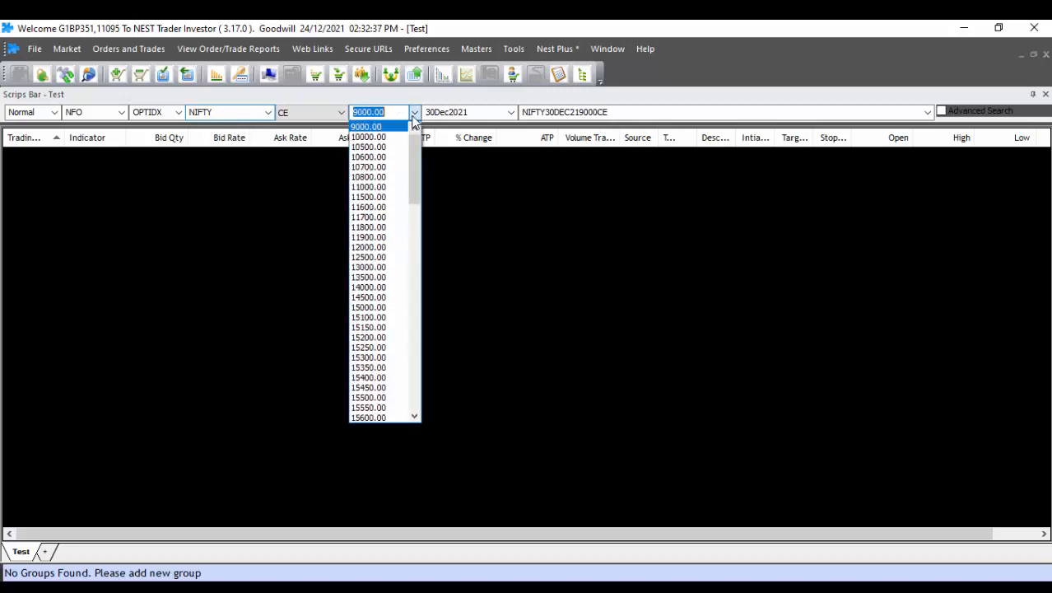
scroll(down, 3)
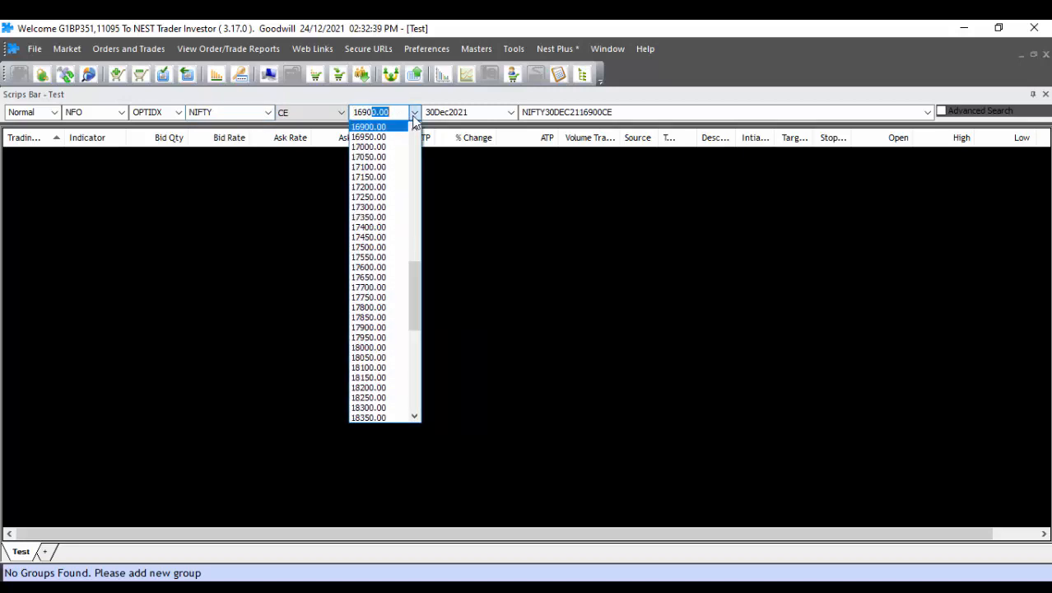
click(368, 125)
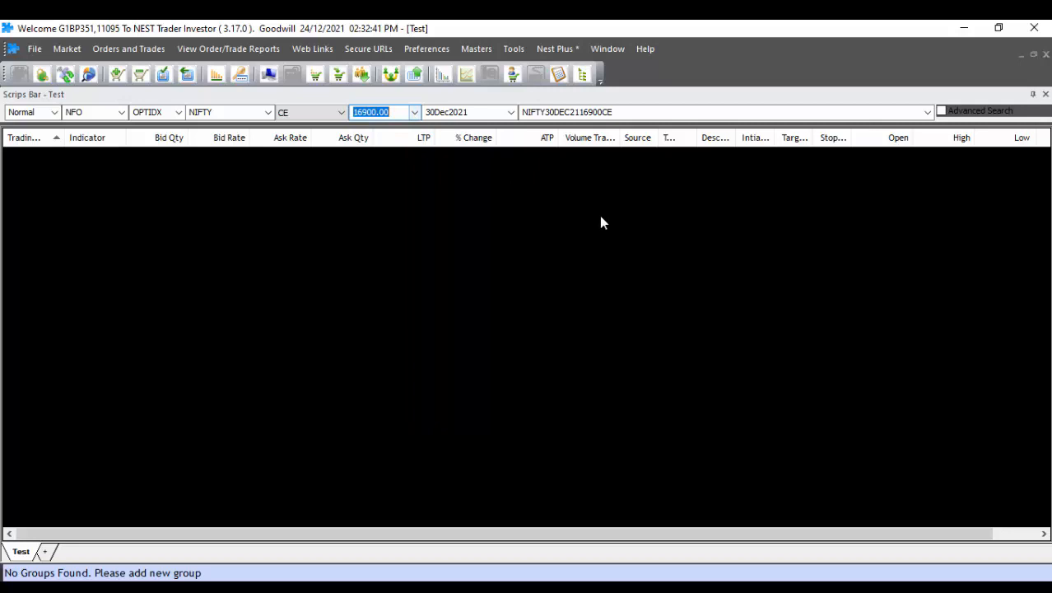
click(510, 112)
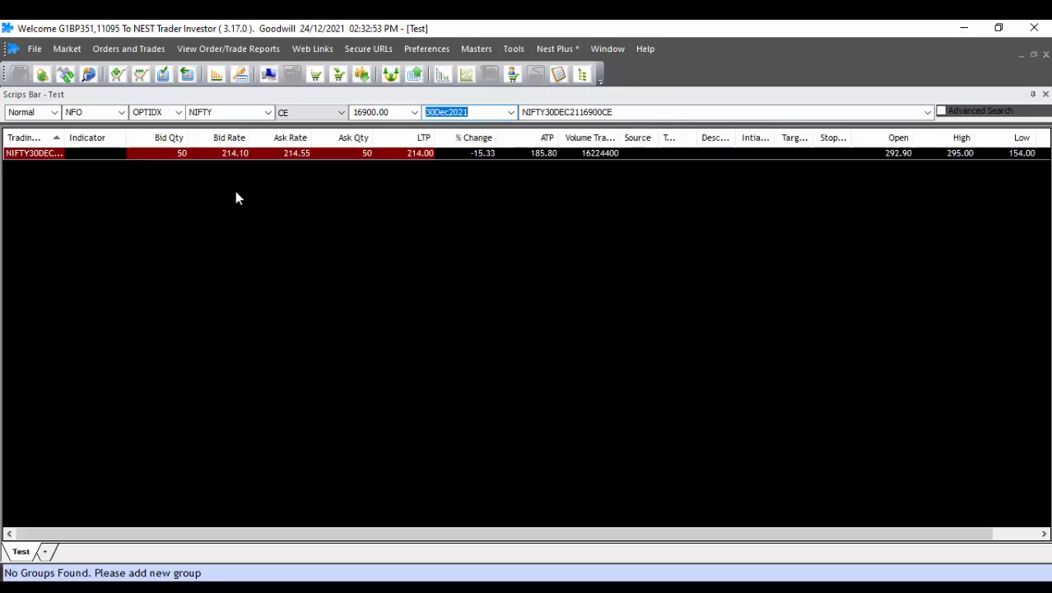
Add the MCX FUTCOM CRUDEOIL 19Jan2022 future to the Test watch
click(122, 112)
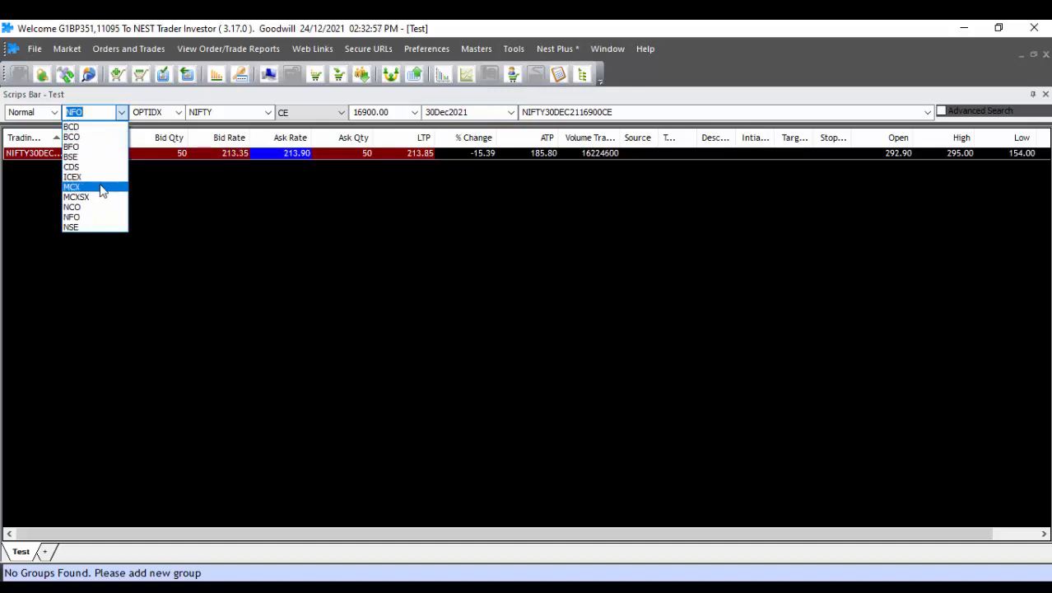
click(72, 186)
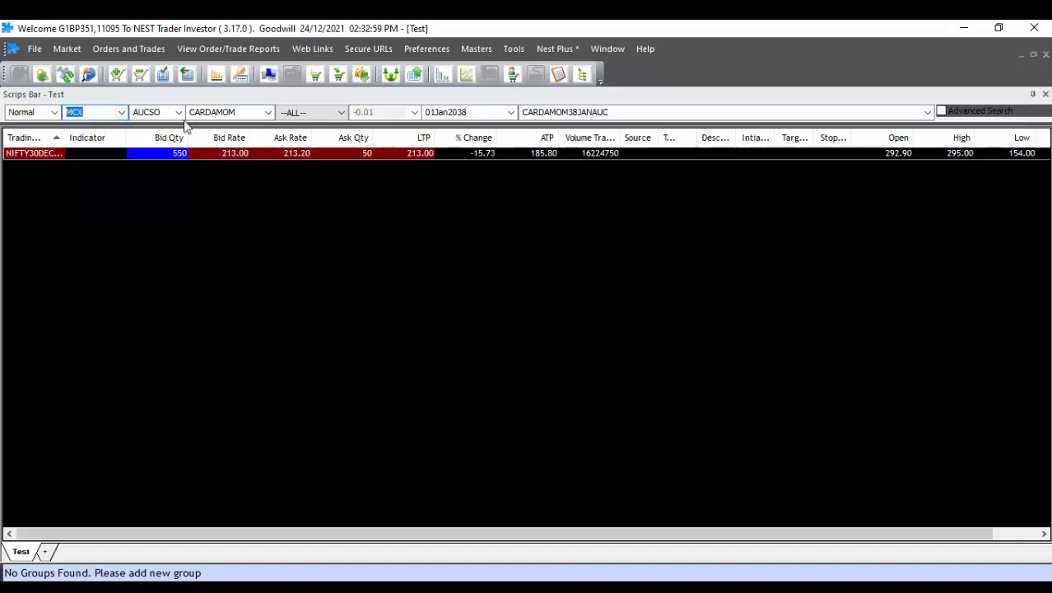
click(178, 112)
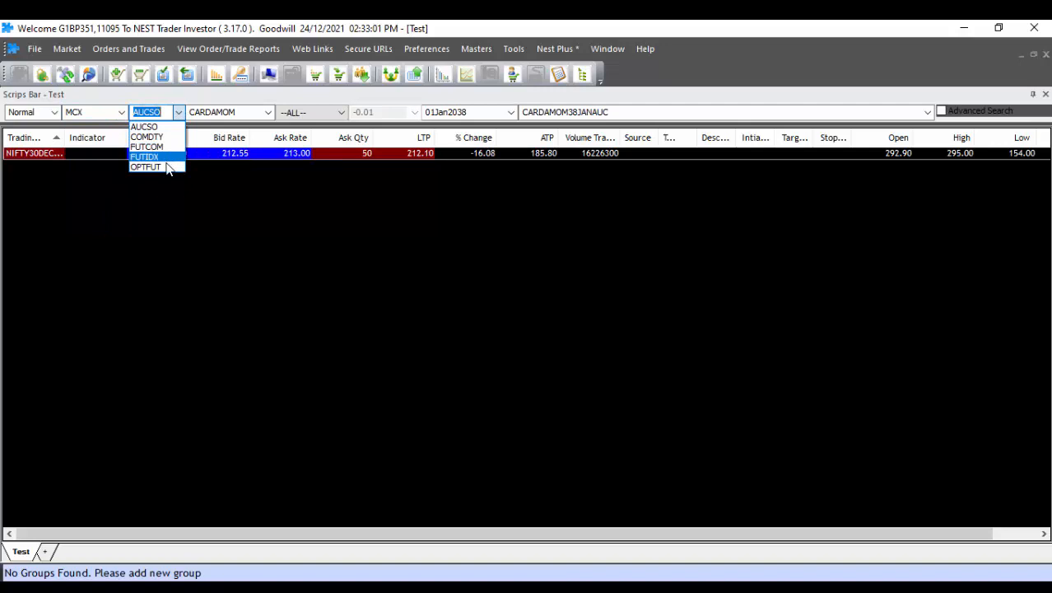
click(147, 146)
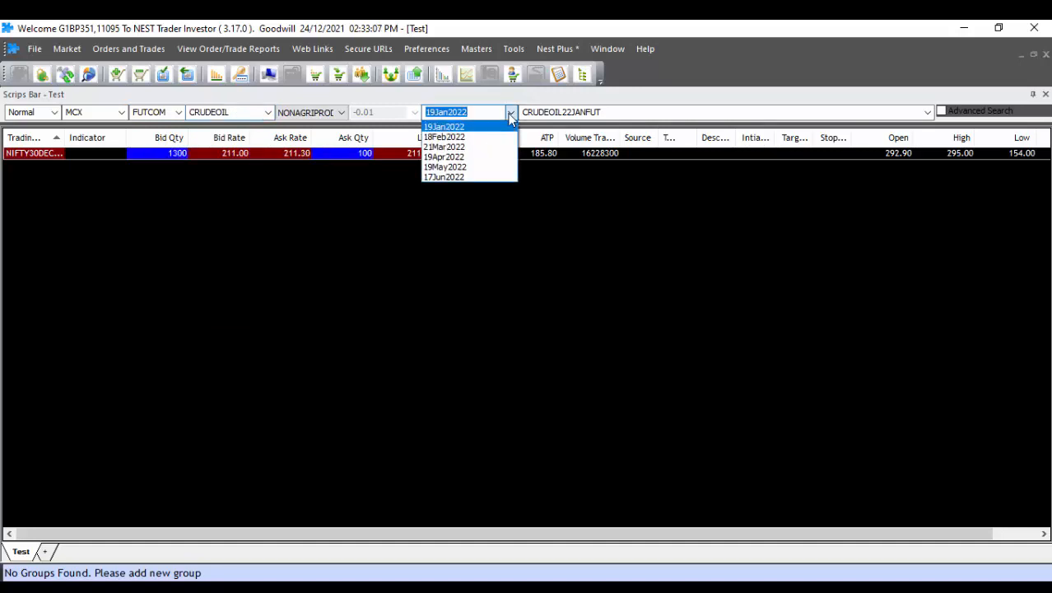
click(445, 125)
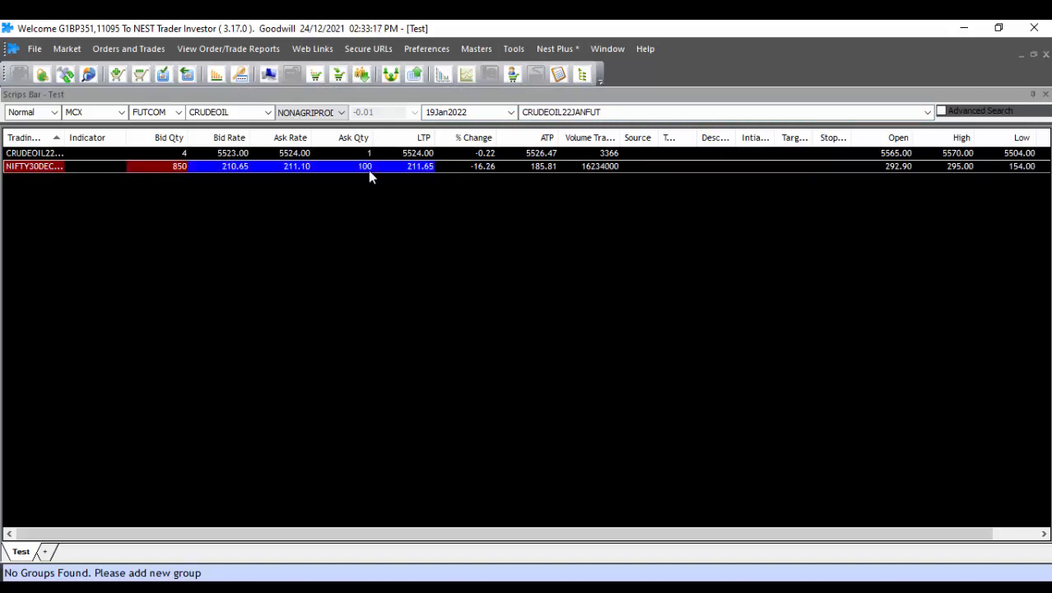
key(insert)
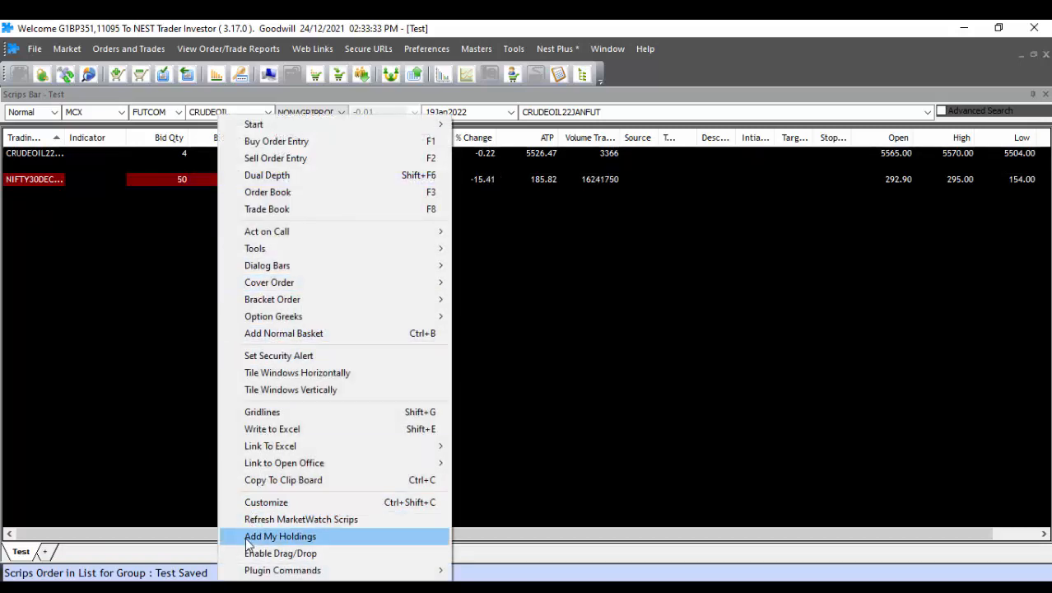
mouse_move(280, 554)
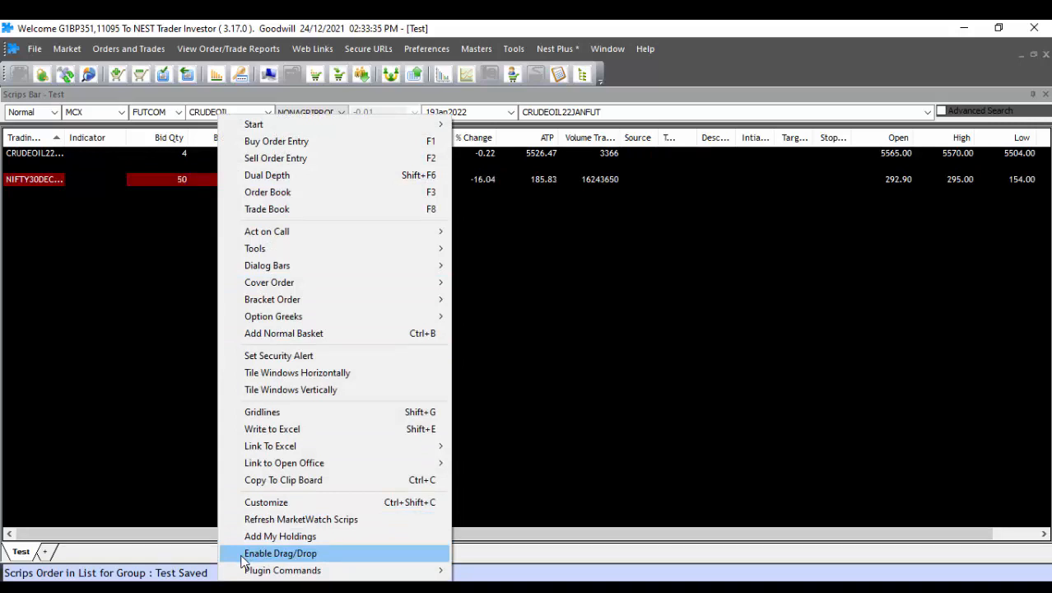
Enable Drag/Drop row reordering and delete the CRUDEOIL futures row from the watch
click(280, 553)
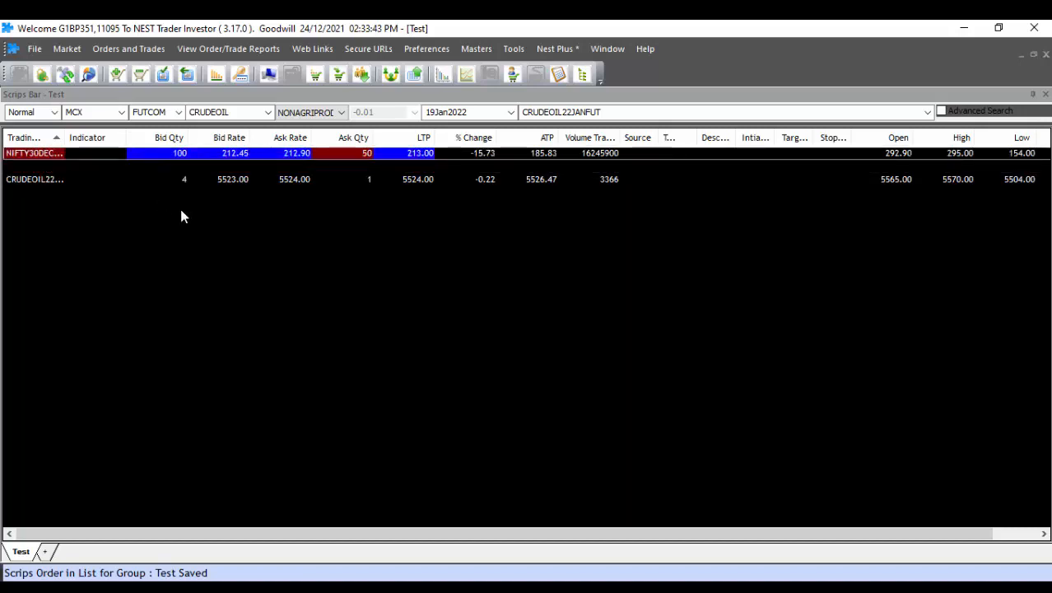
key(delete)
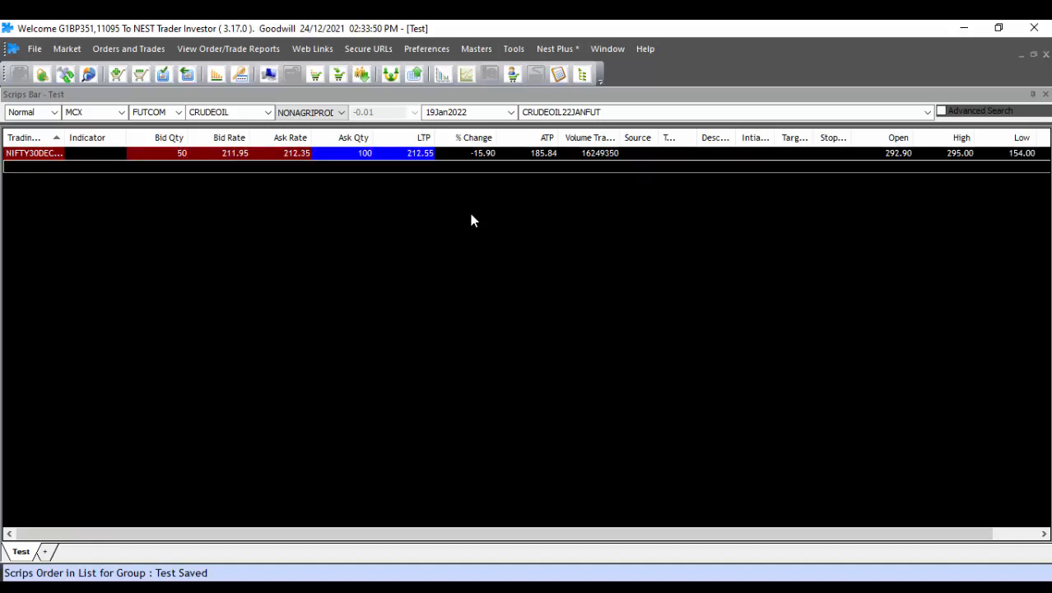
Add the NSE equity SBIN (State Bank of India) to the Test watch via symbol search
click(122, 112)
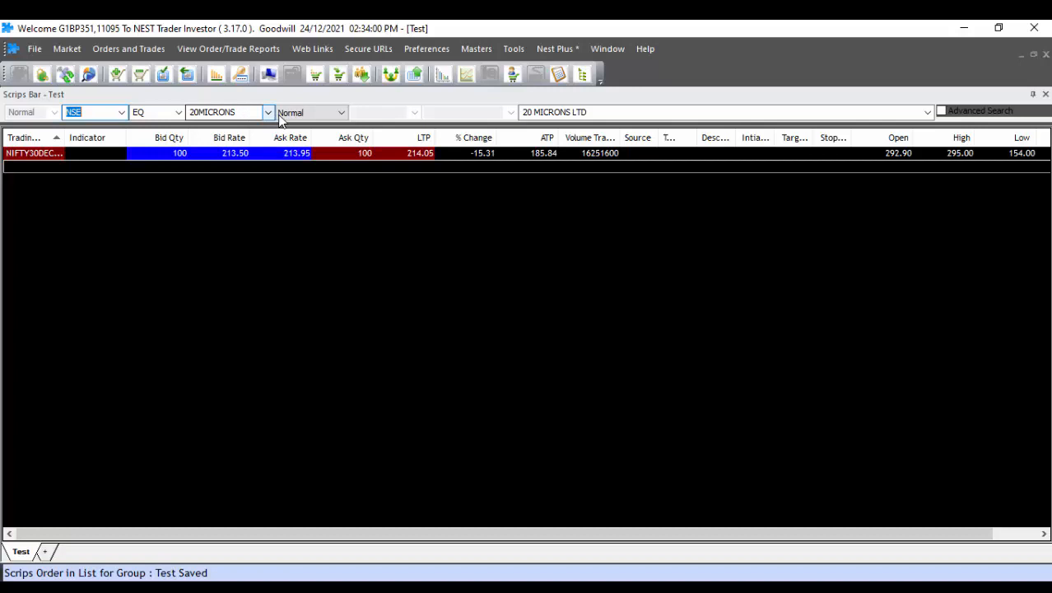
click(266, 112)
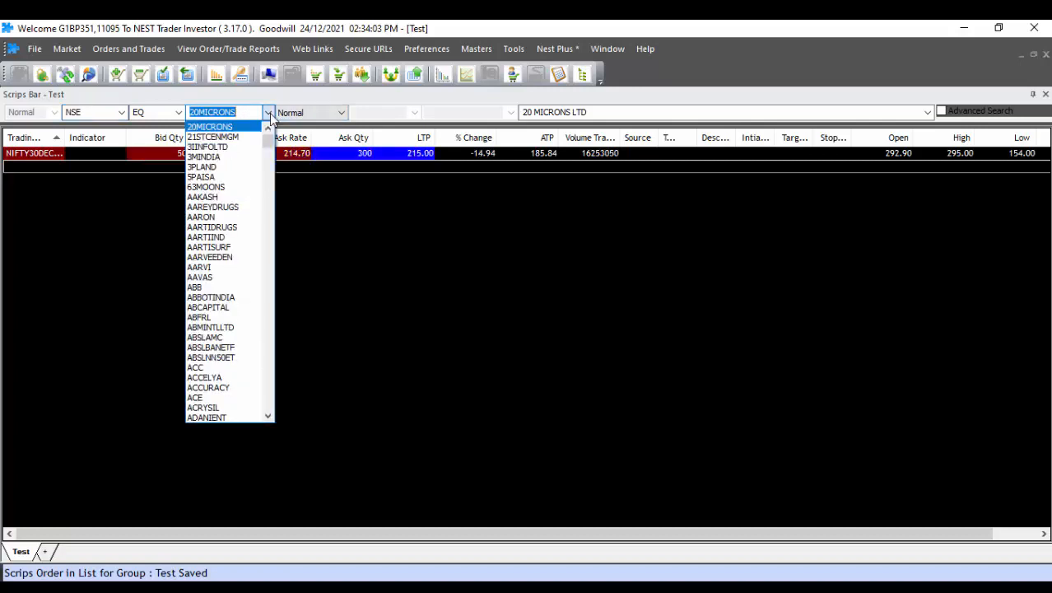
text(SBICARD)
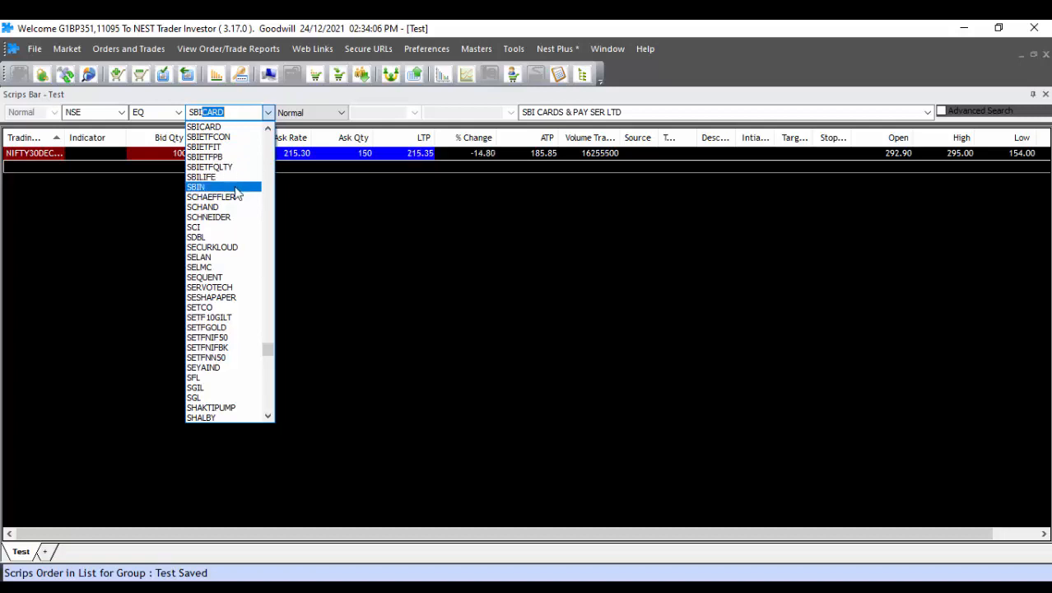
click(195, 188)
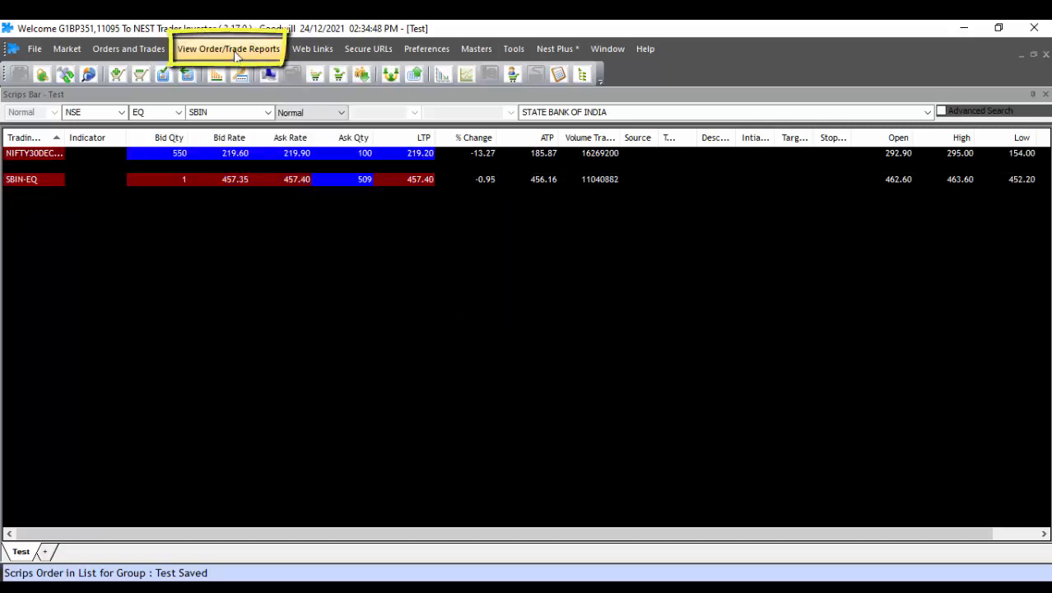
View RMS Limits from Order/Trade Reports with User Option set to Show All Clients
click(227, 50)
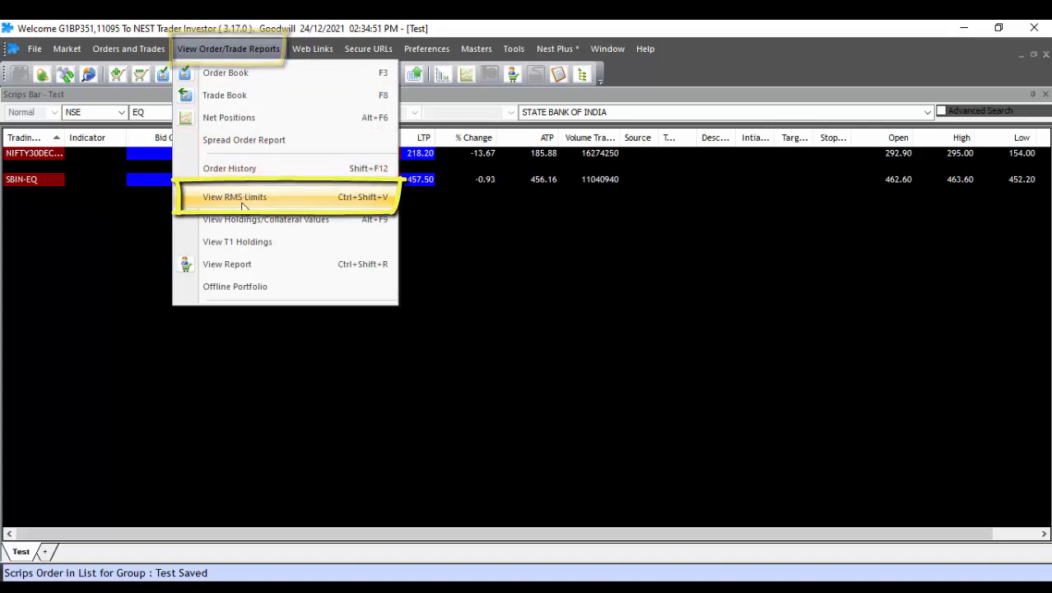
click(234, 197)
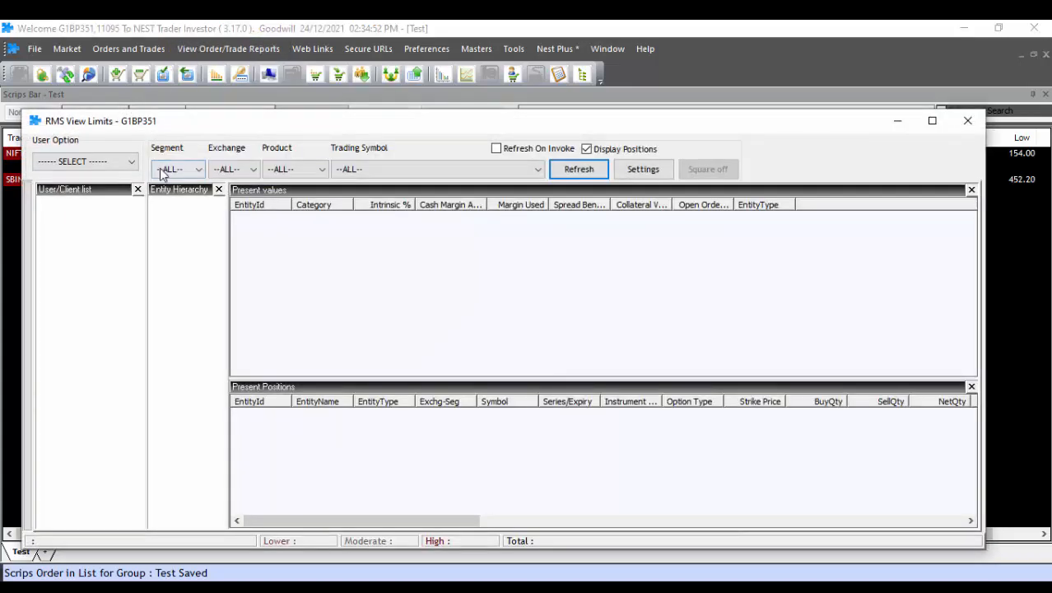
click(85, 161)
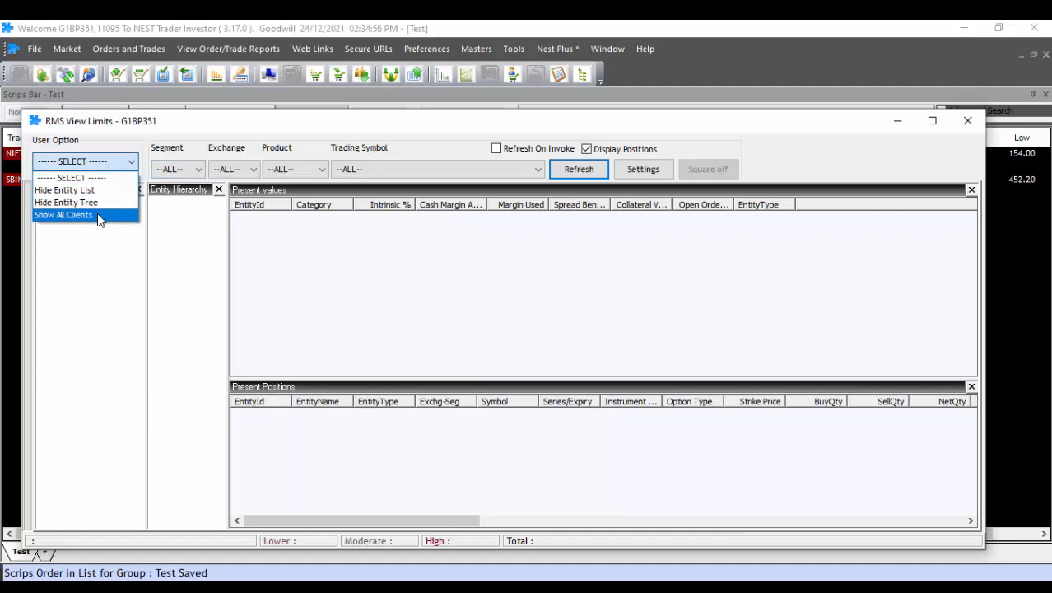
click(63, 215)
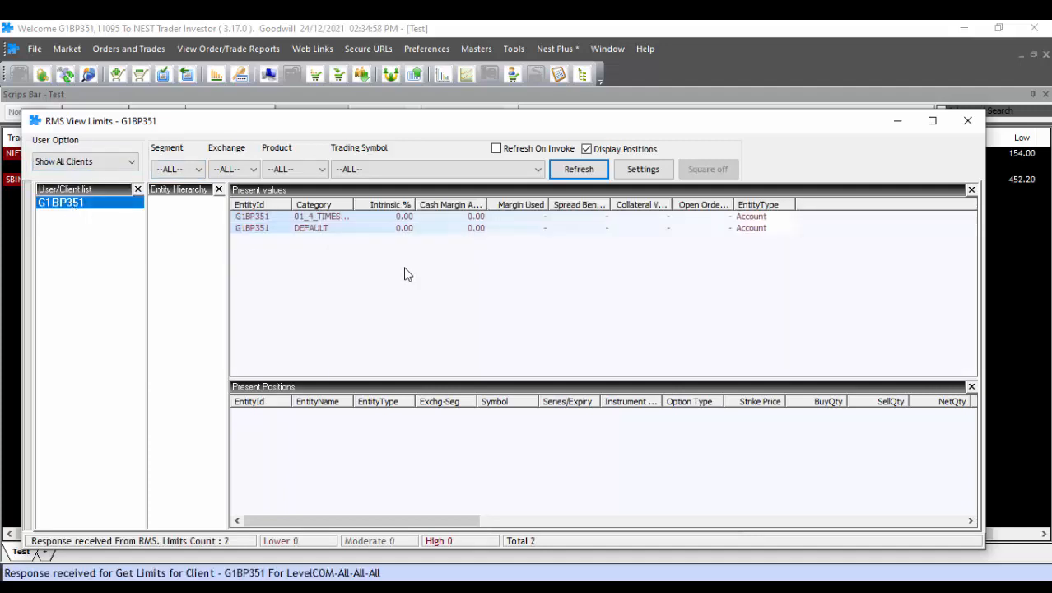
mouse_move(445, 241)
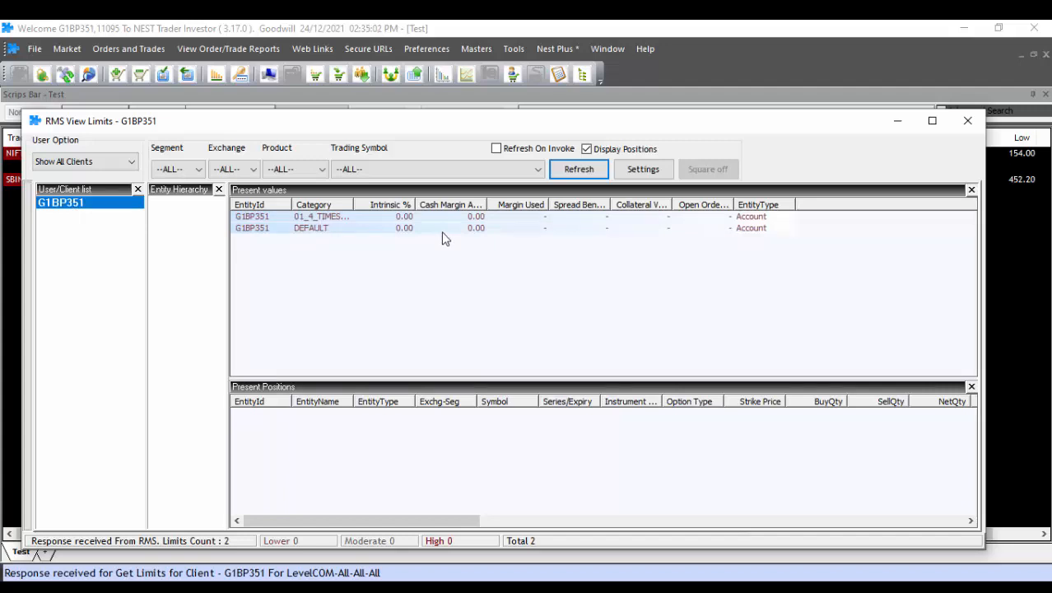
mouse_move(442, 256)
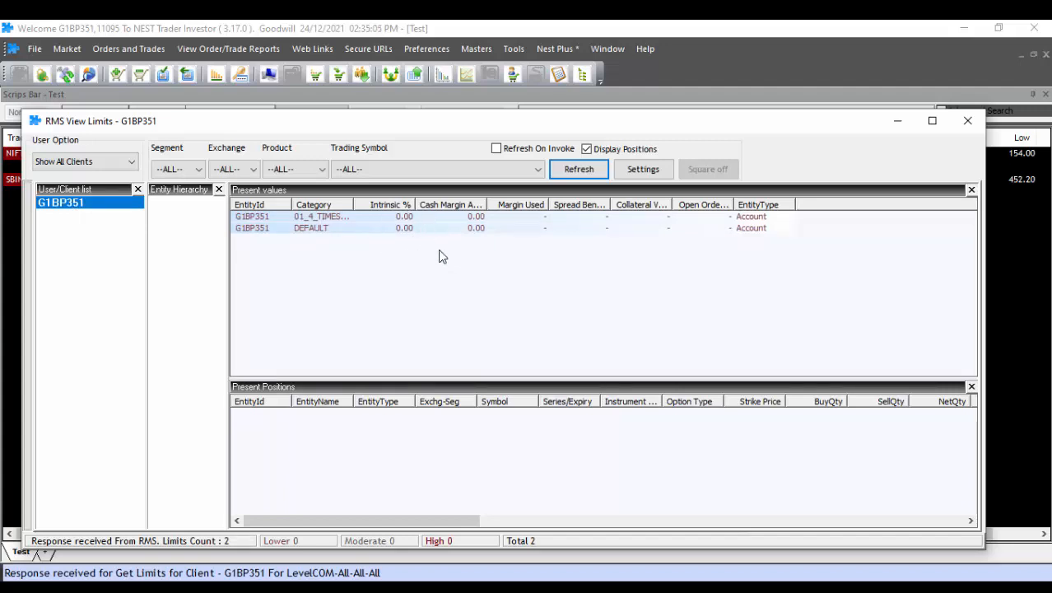
mouse_move(589, 267)
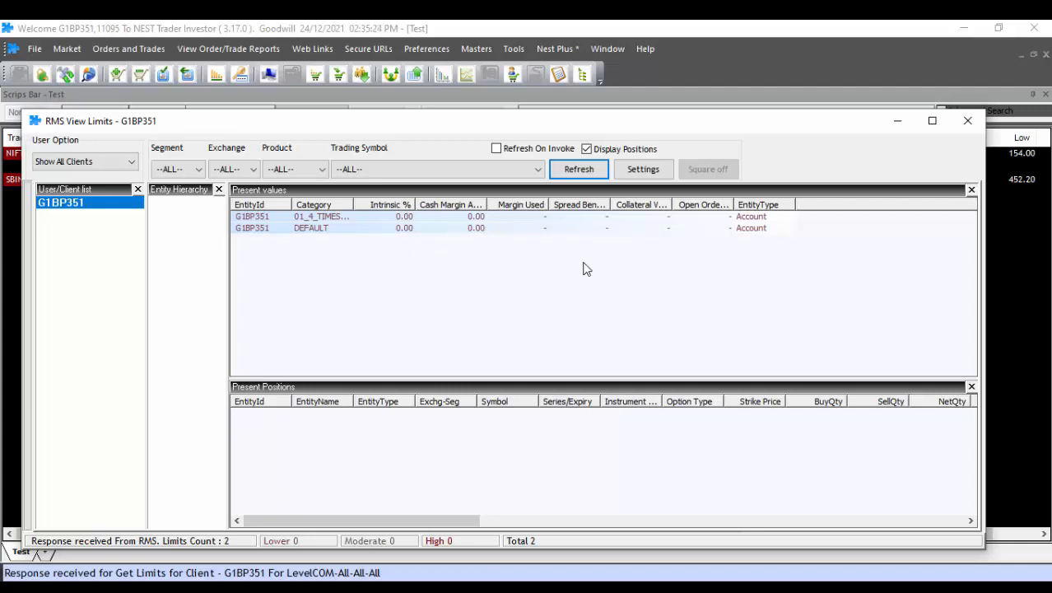
mouse_move(798, 252)
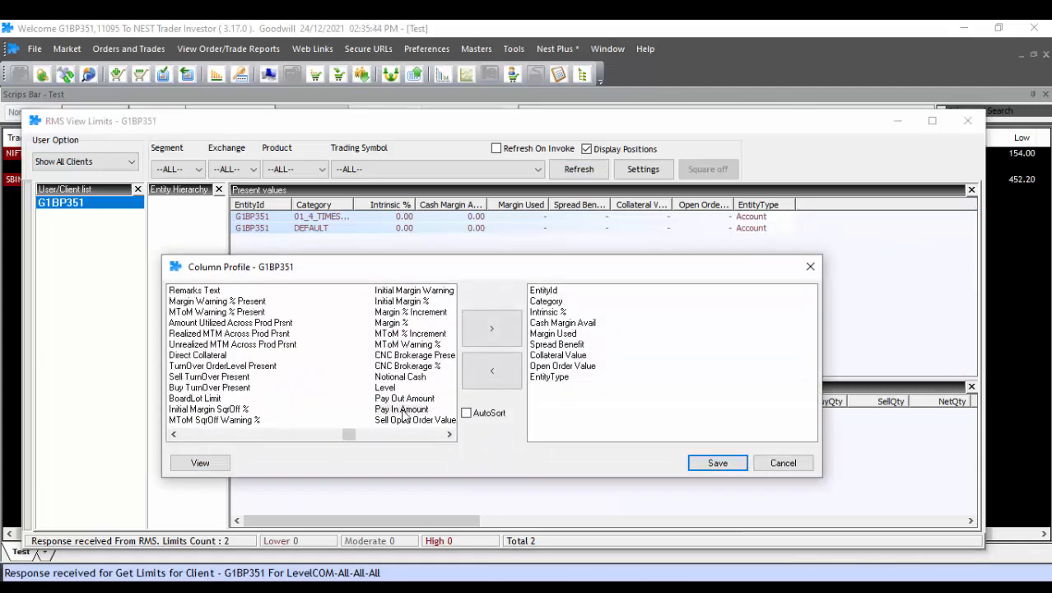
Add the Pay In Amount column to the RMS limits table's column profile
click(716, 461)
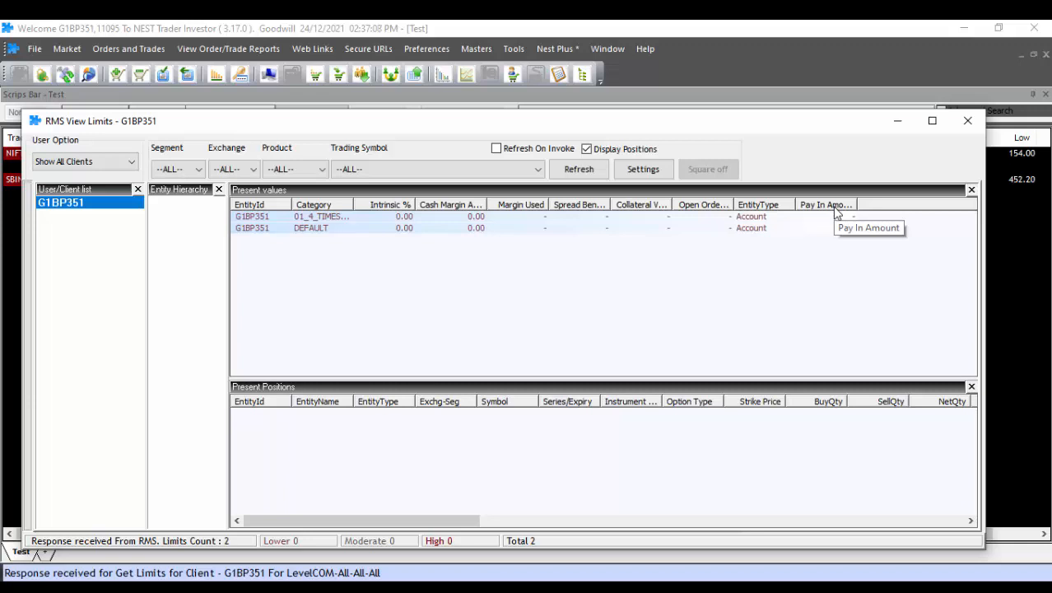
mouse_move(853, 239)
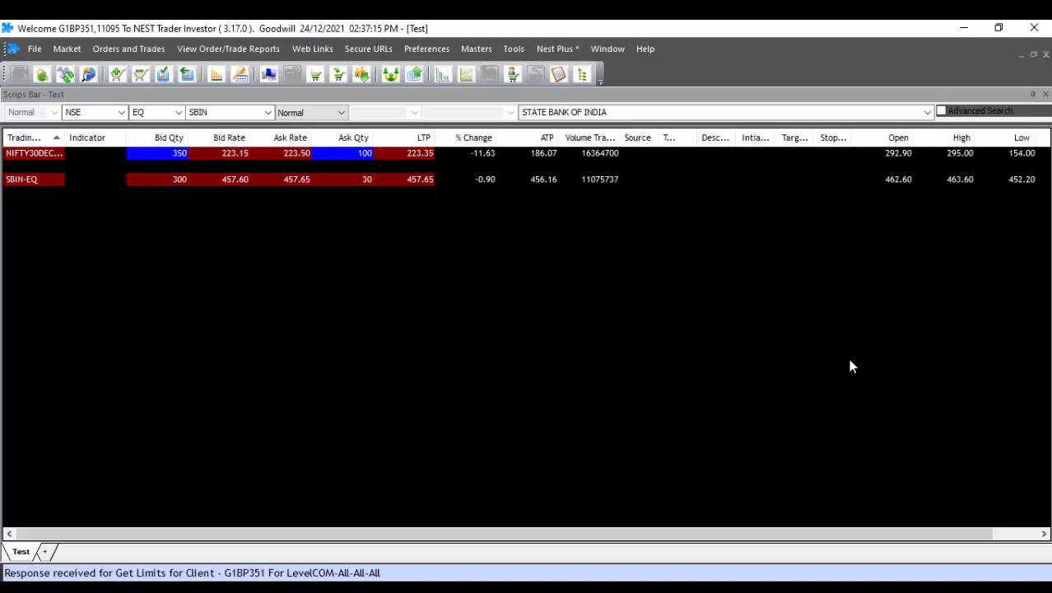
Reopen RMS View Limits with Ctrl+Shift+V, keeping the Pay In Amount column
key(ctrl+shift+v)
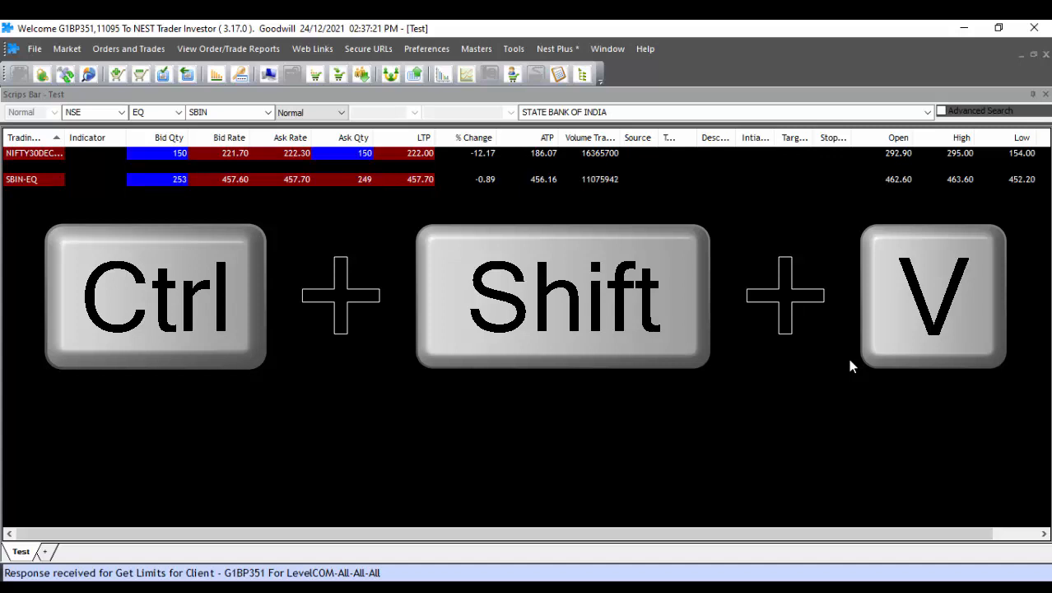
key(ctrl+shift+v)
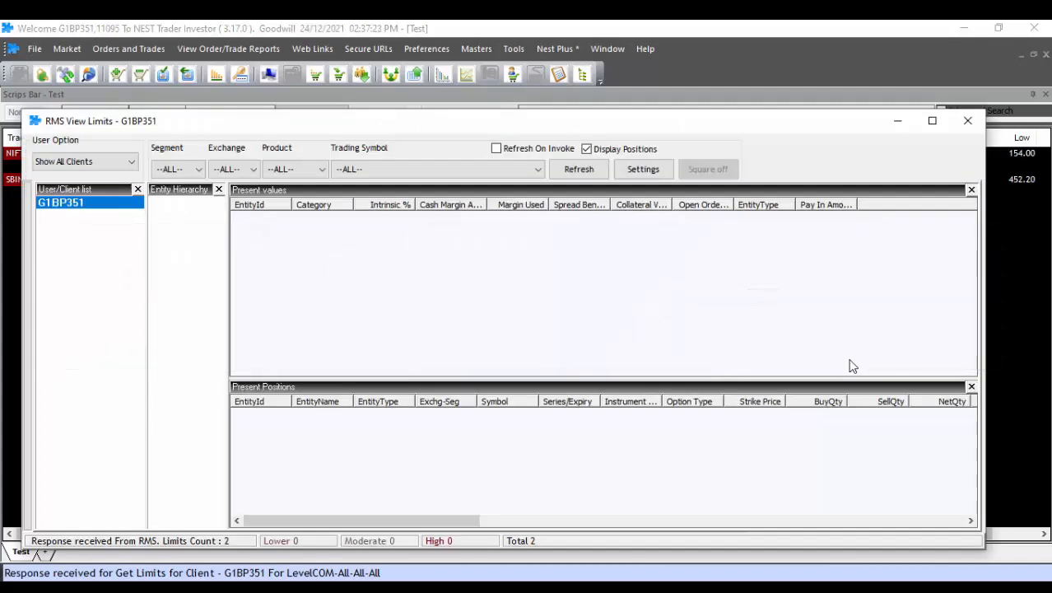
mouse_move(117, 214)
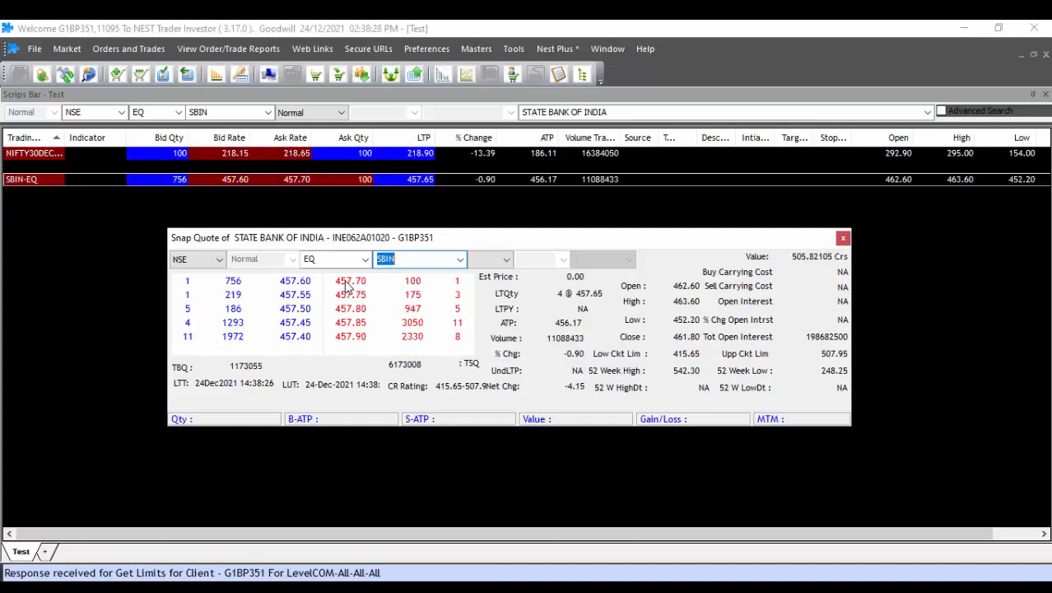
click(843, 237)
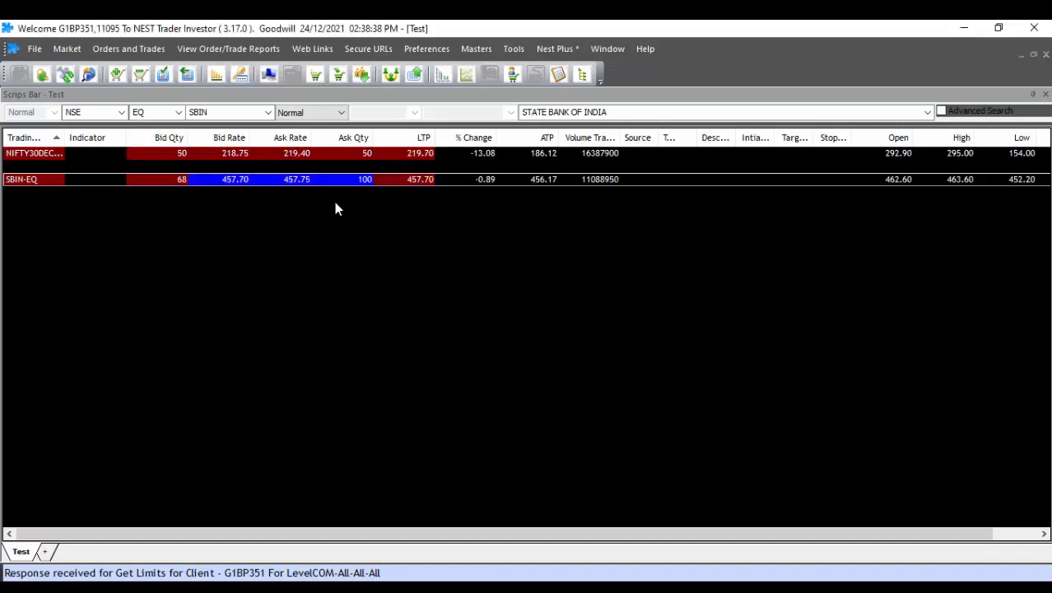
Show SBIN-EQ's Snap Quote with its five levels of bid and offer depth via F6
key(f6)
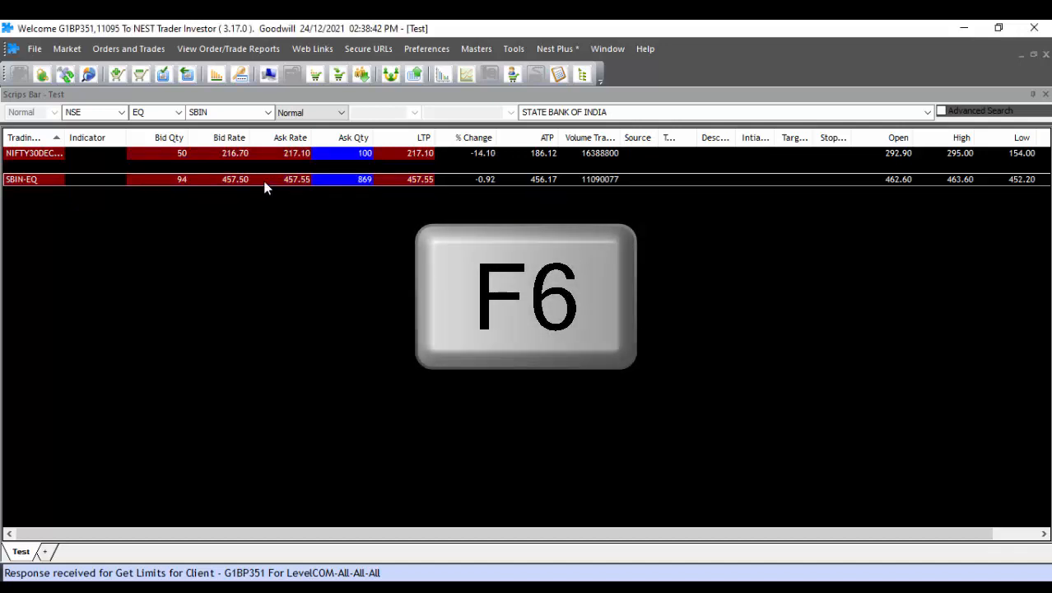
key(f6)
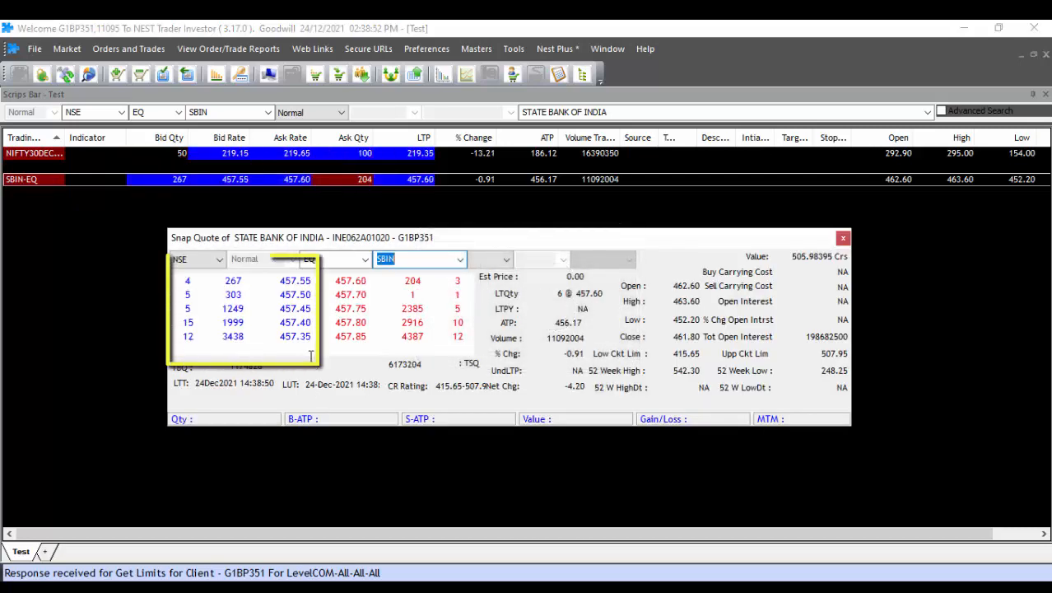